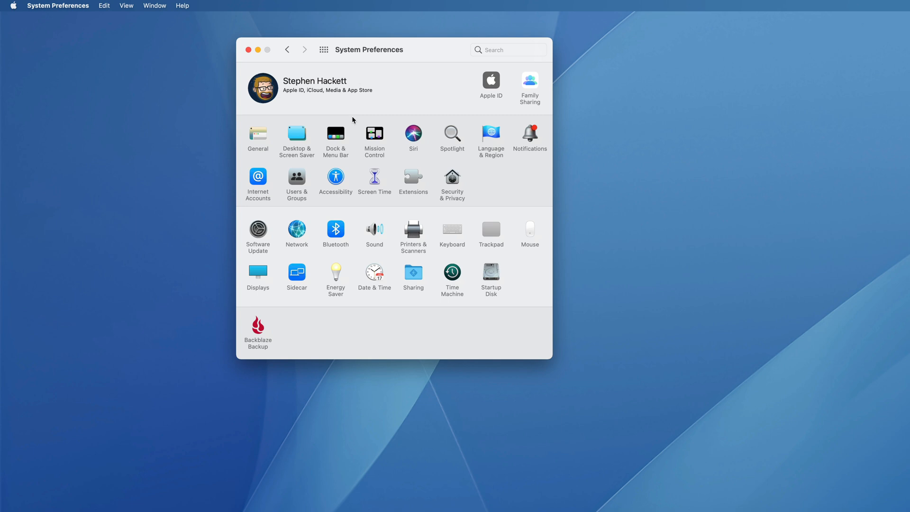
- Browse the Dock & Menu Bar, Screen Mirroring and Do Not Disturb panes, then return to the overview
click(335, 139)
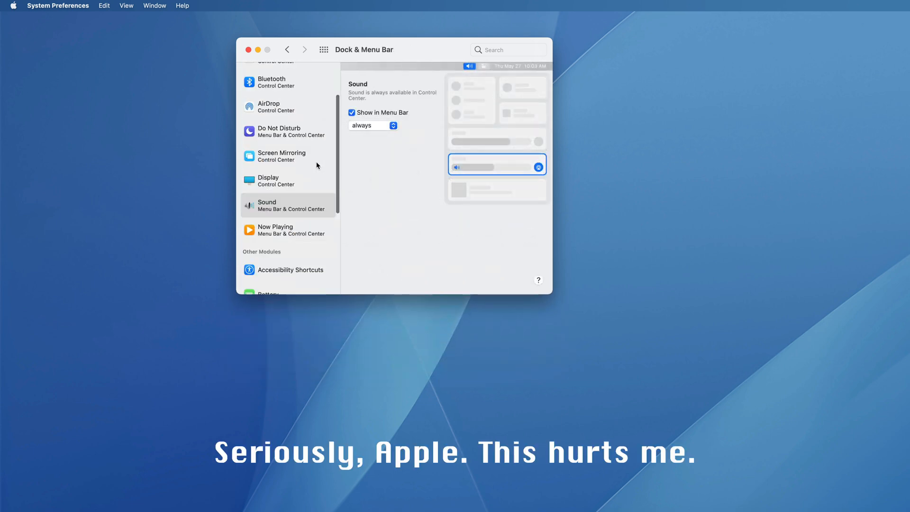
click(281, 155)
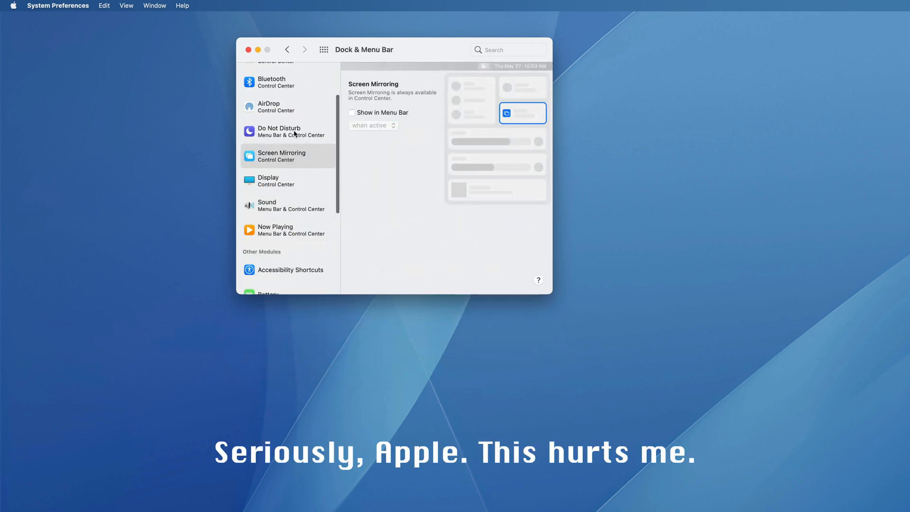
click(284, 131)
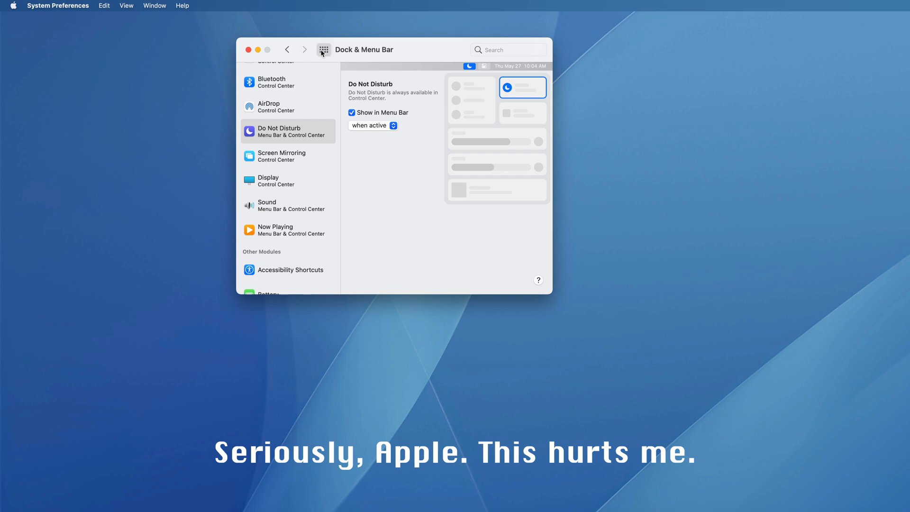
click(323, 49)
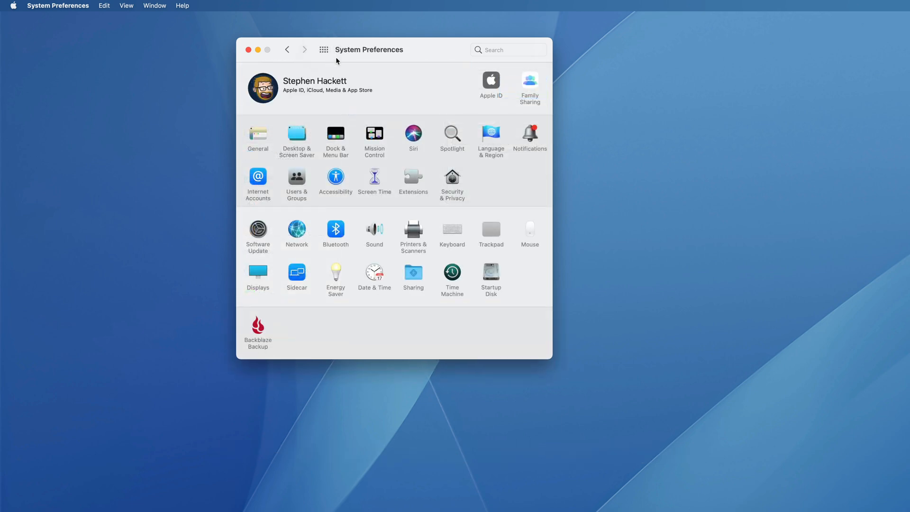
mouse_move(490, 56)
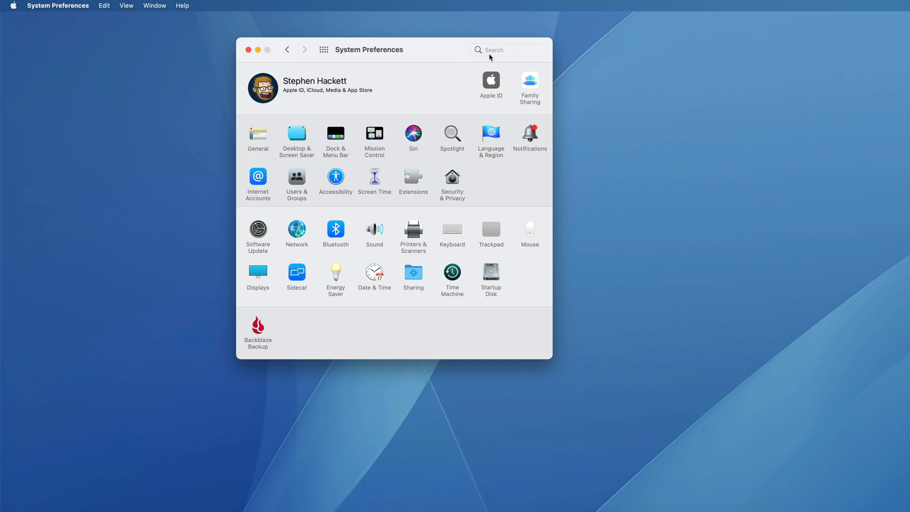
- Search for 'wi', clear the Wi-Fi results, and bring up the View menu's arrangement options
text(wi)
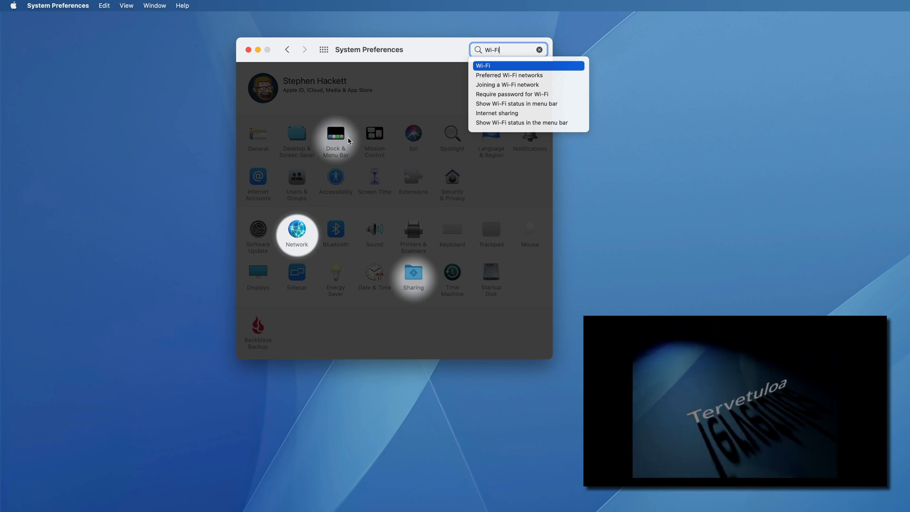
click(539, 49)
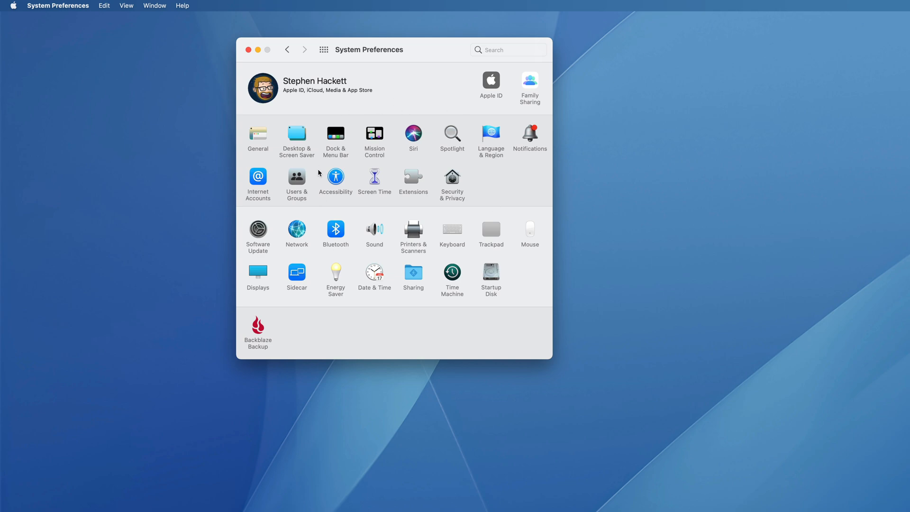
click(126, 5)
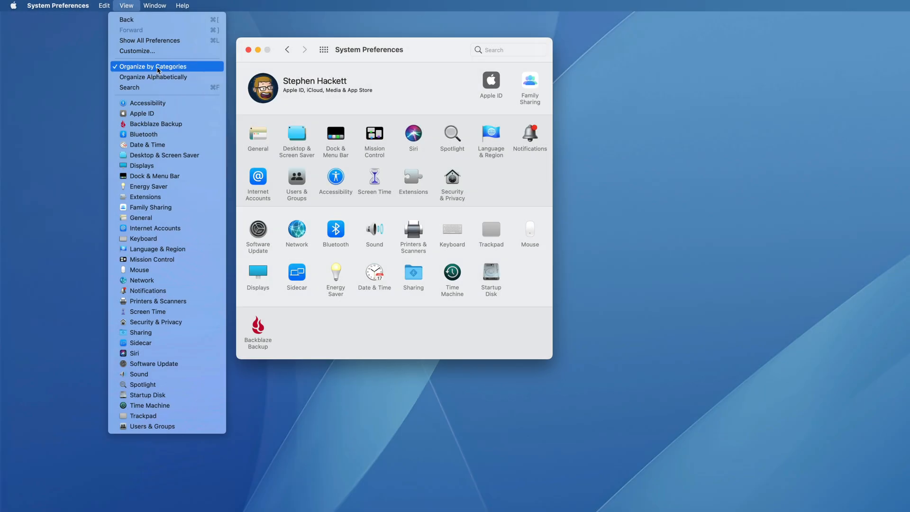
mouse_move(191, 70)
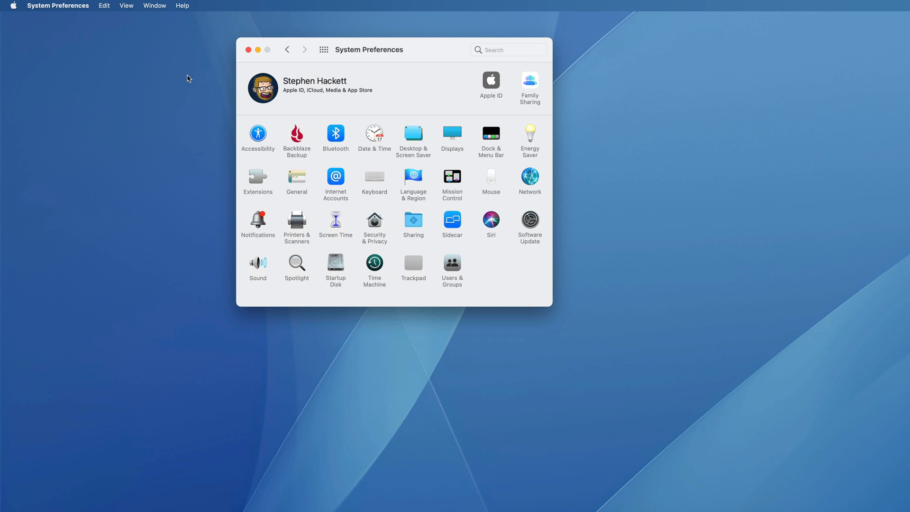
mouse_move(131, 19)
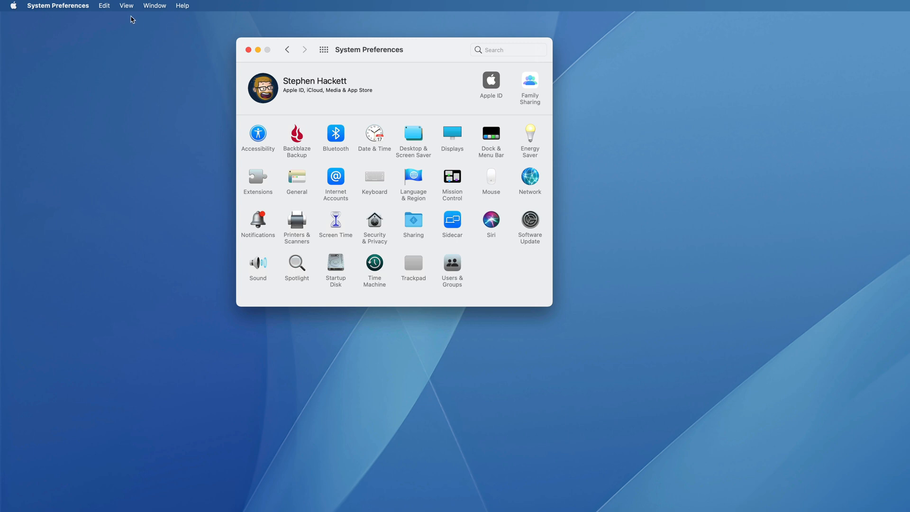
- Open the View menu to start customizing which panes are shown
click(126, 5)
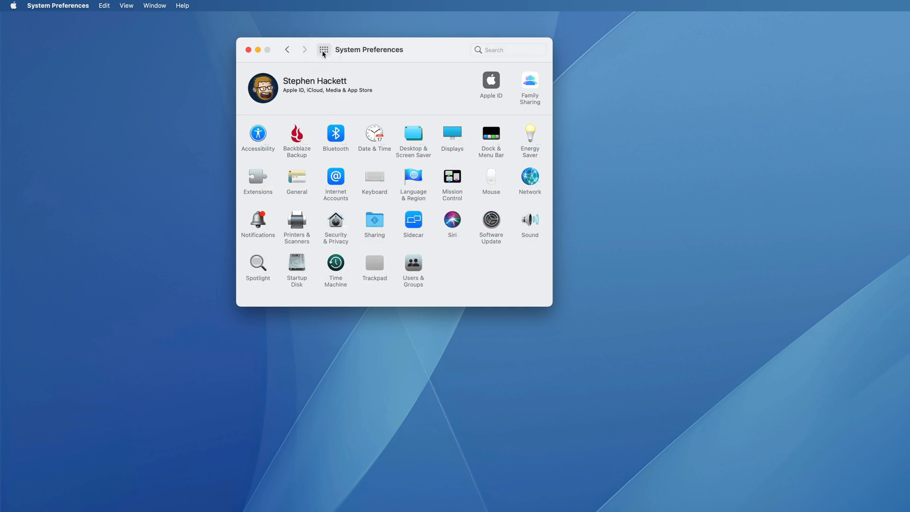
mouse_move(410, 97)
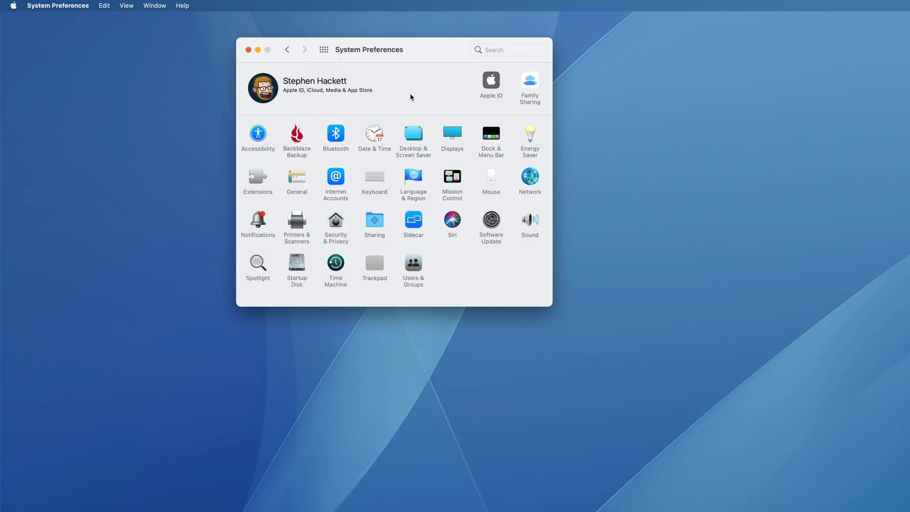
- Search 'scre' and open the Screen Time pane from the full list of panes
text(s)
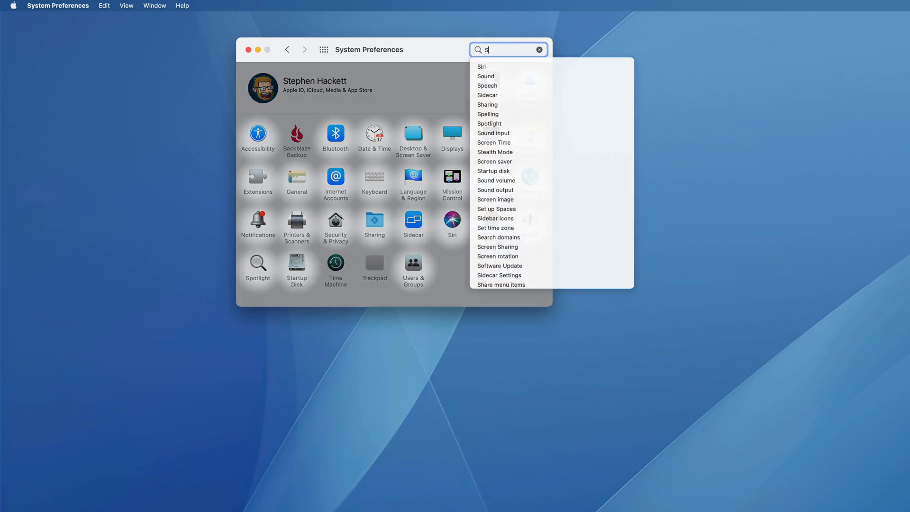
text(cre)
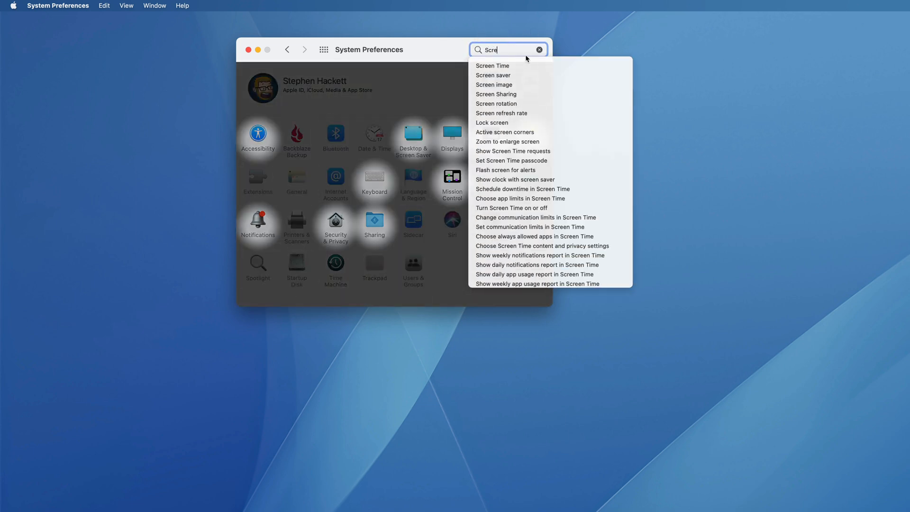
click(492, 66)
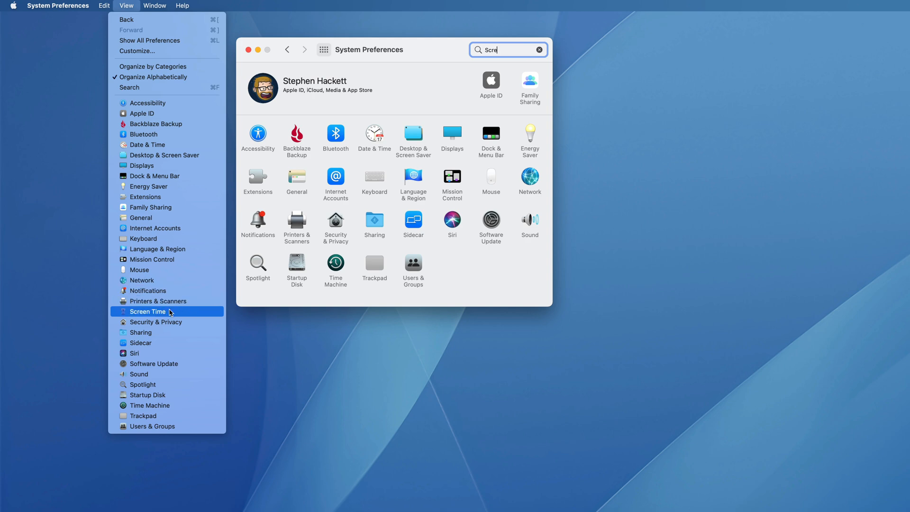
click(148, 312)
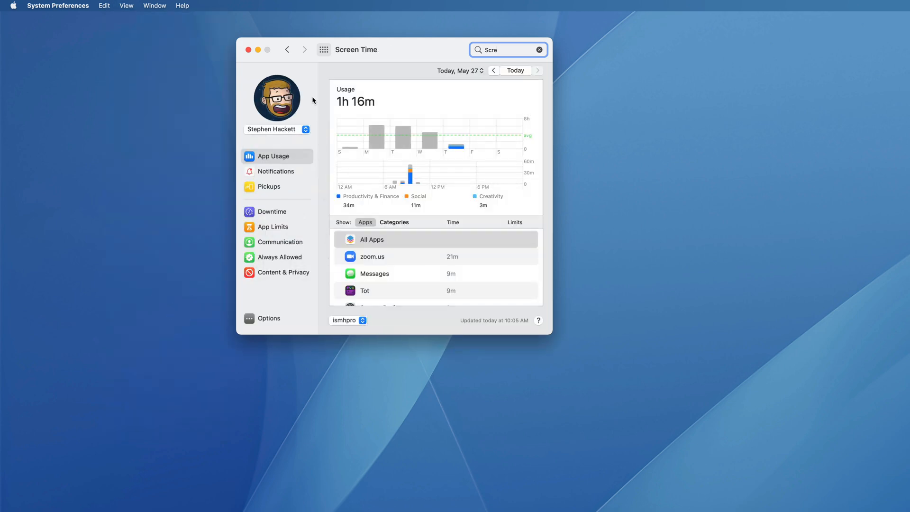
mouse_move(324, 50)
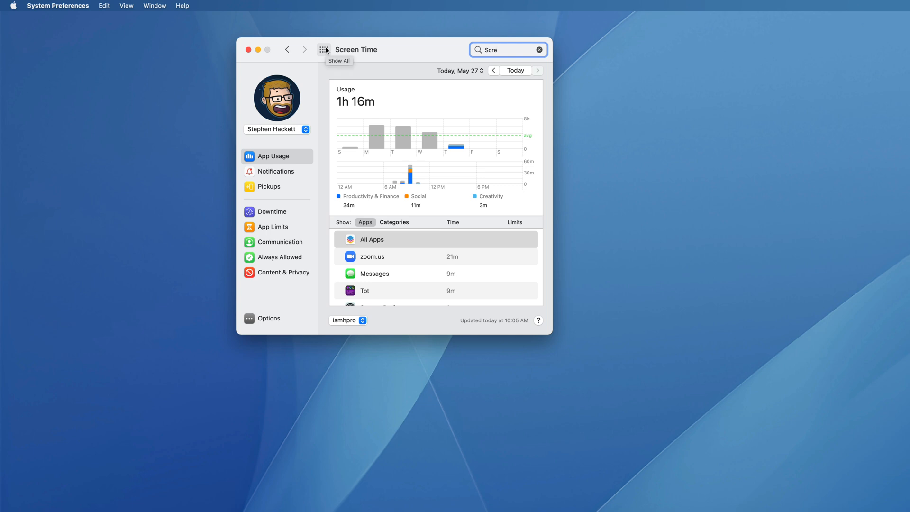
- From Show All, use View > Customize to re-check Screen Time and finish
click(324, 49)
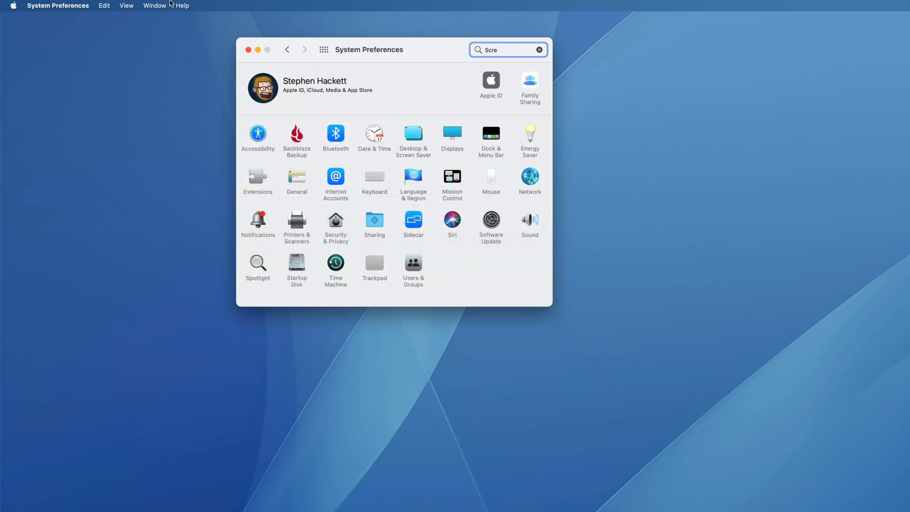
click(126, 6)
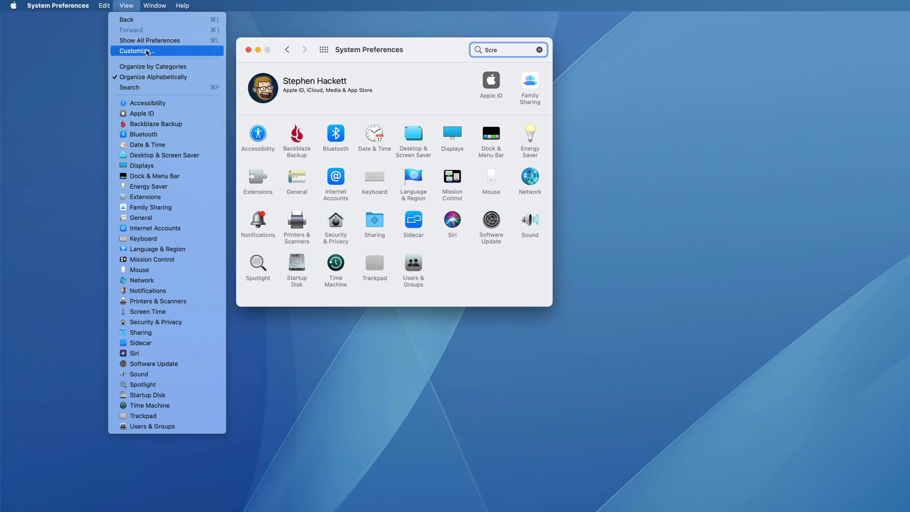
click(138, 52)
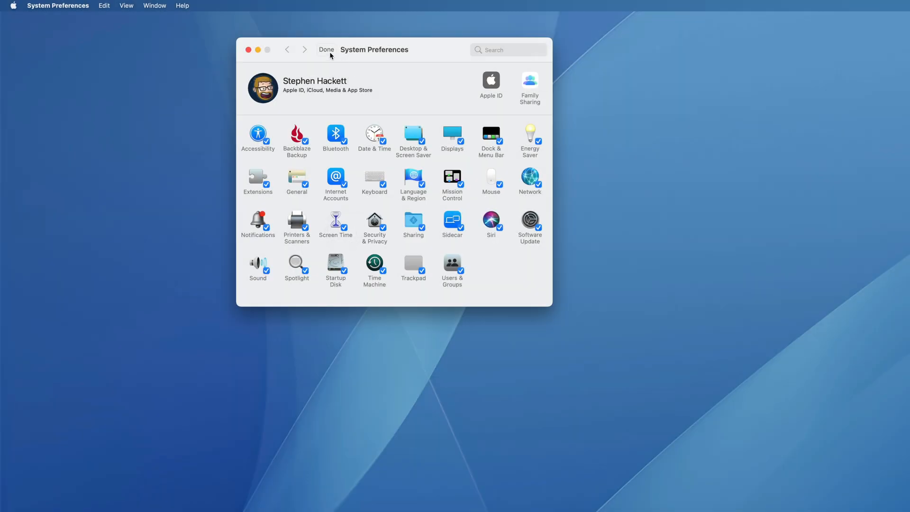
click(327, 49)
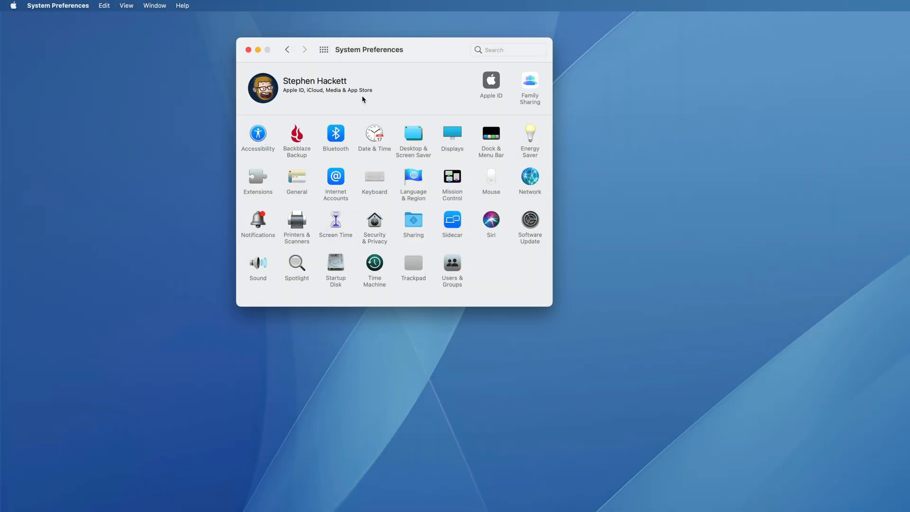